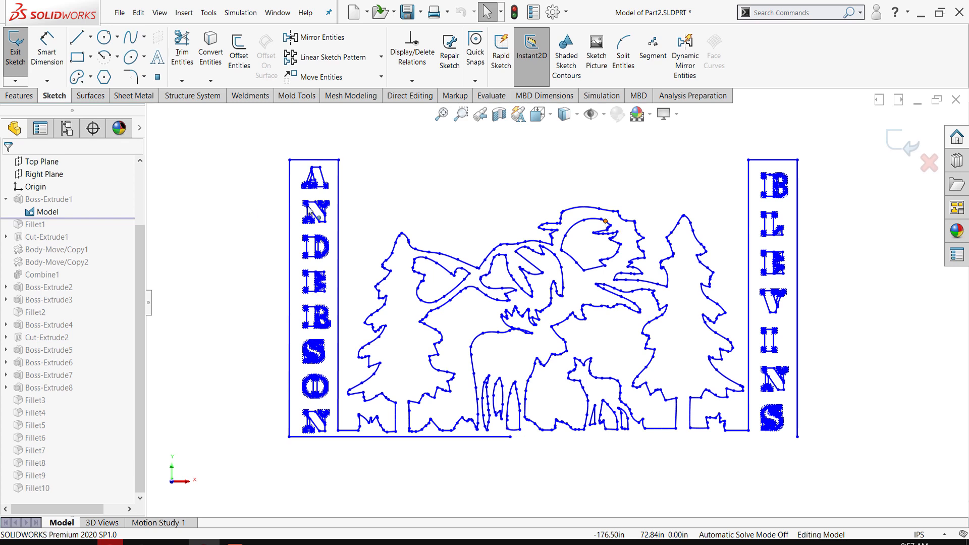
mouse_move(388, 292)
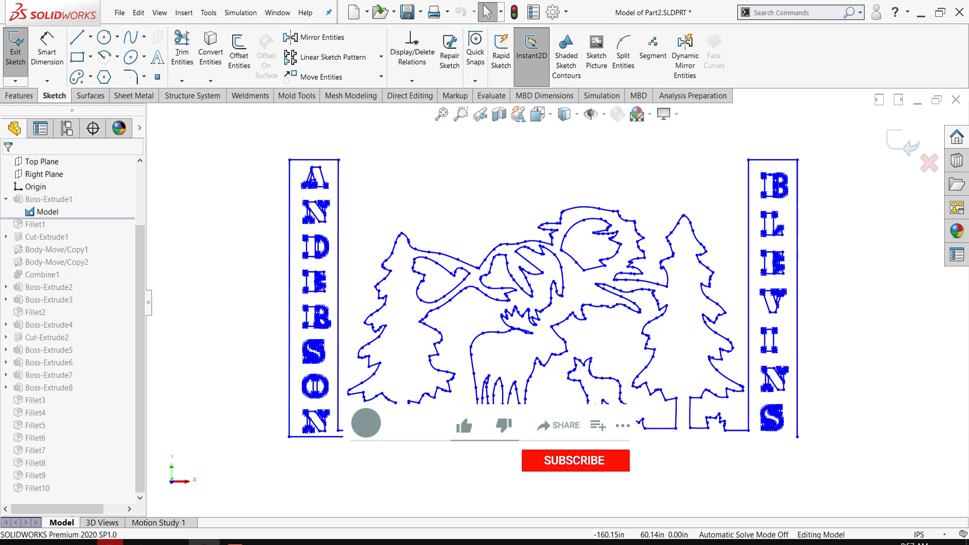
Attempt to drag the sign's bottom-edge point and dismiss the Automatic Solve Mode is off warning
left_click(463, 426)
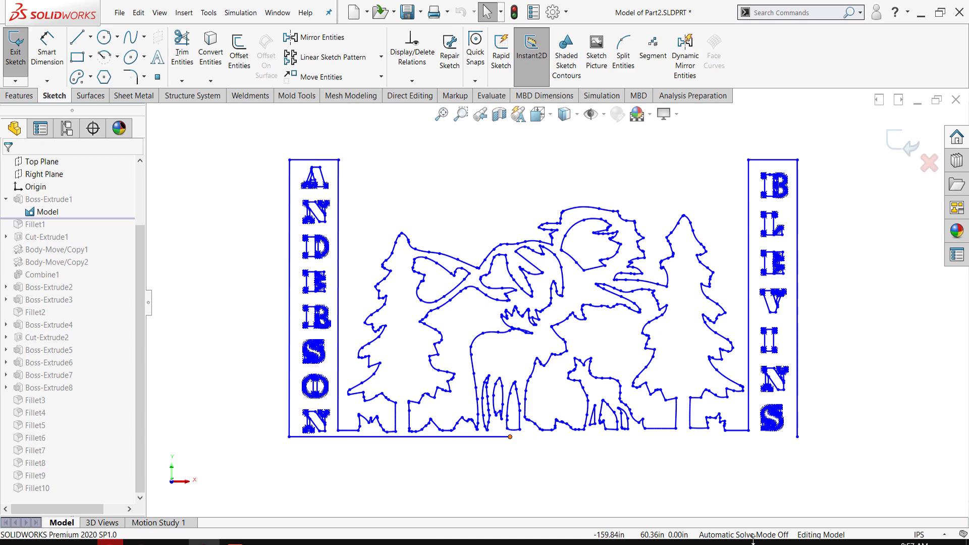
left_click(510, 437)
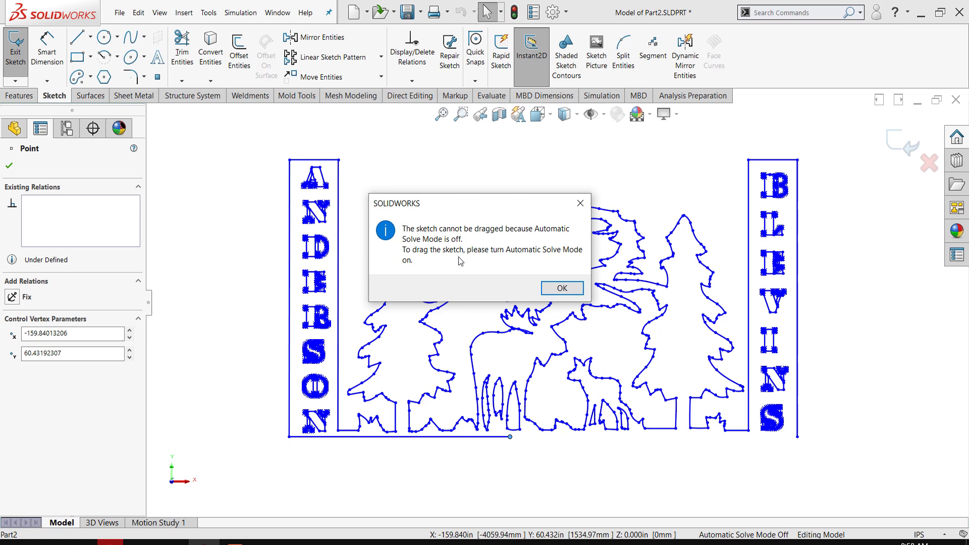
mouse_move(479, 236)
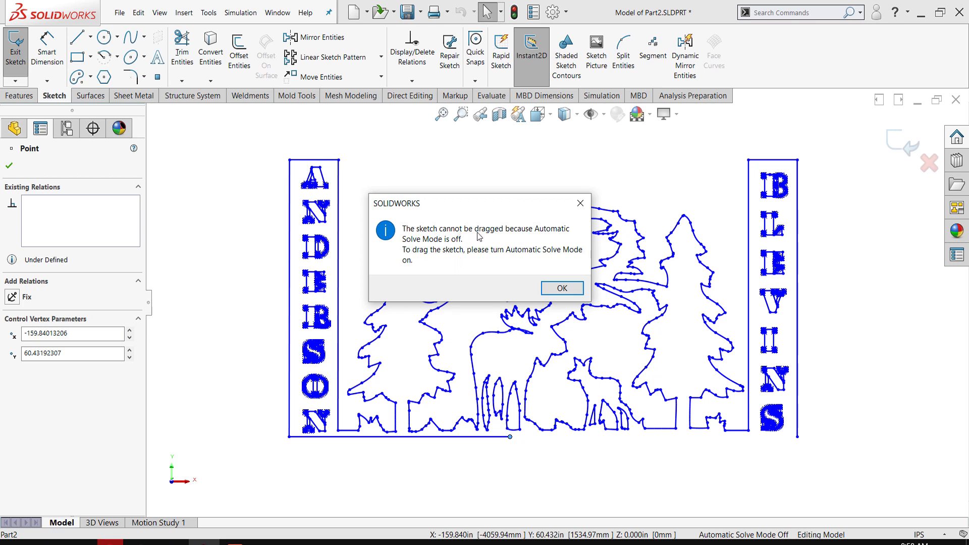
mouse_move(552, 238)
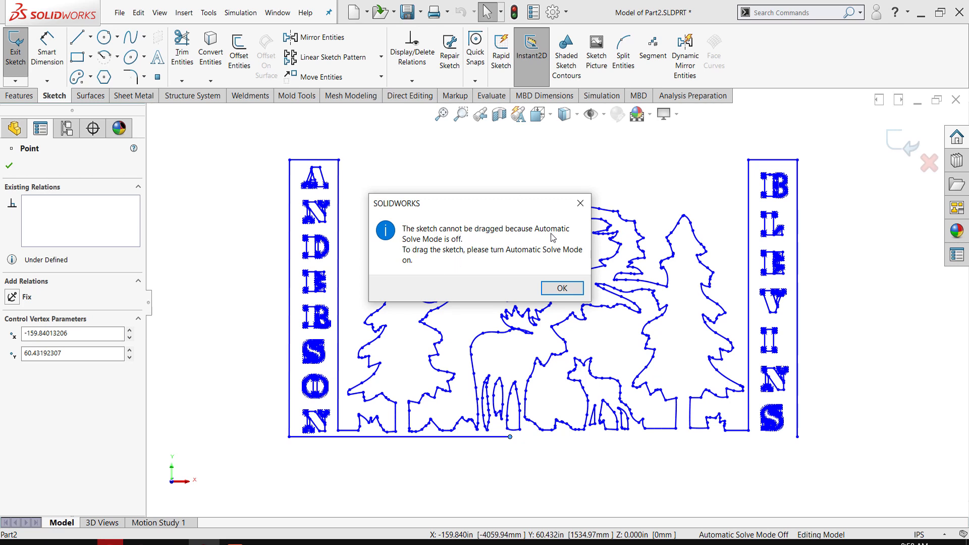
mouse_move(514, 288)
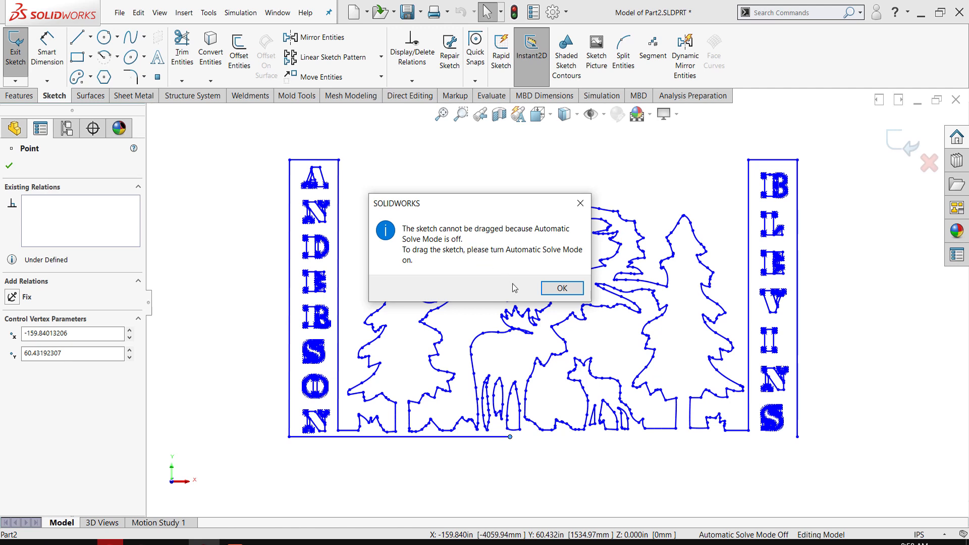
left_click(561, 288)
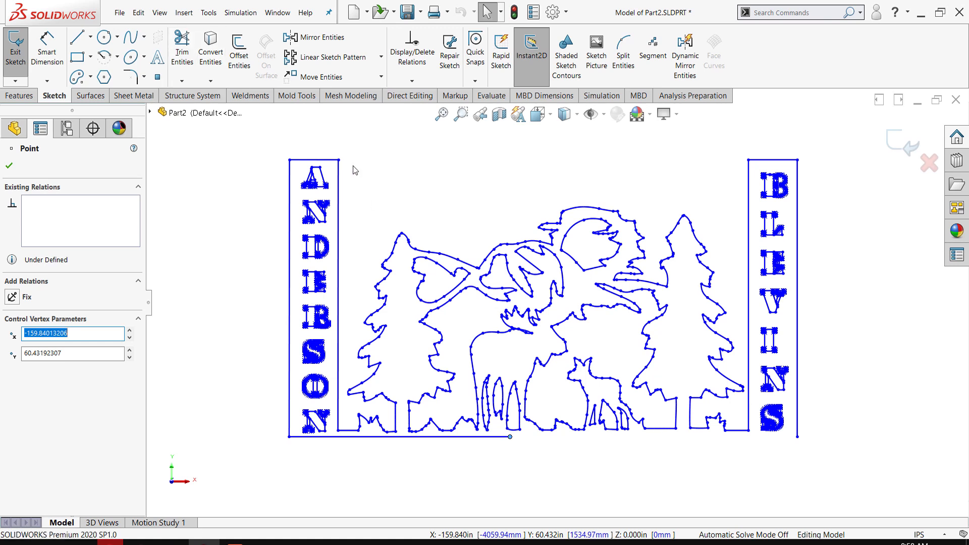
mouse_move(208, 12)
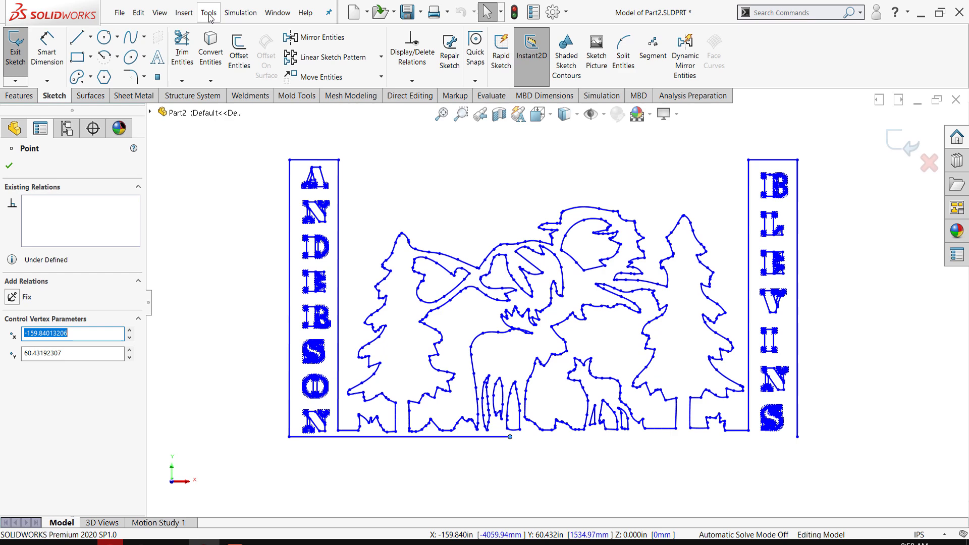
Enable Automatic Solve from Tools > Sketch Settings so sketch points can be dragged
left_click(208, 12)
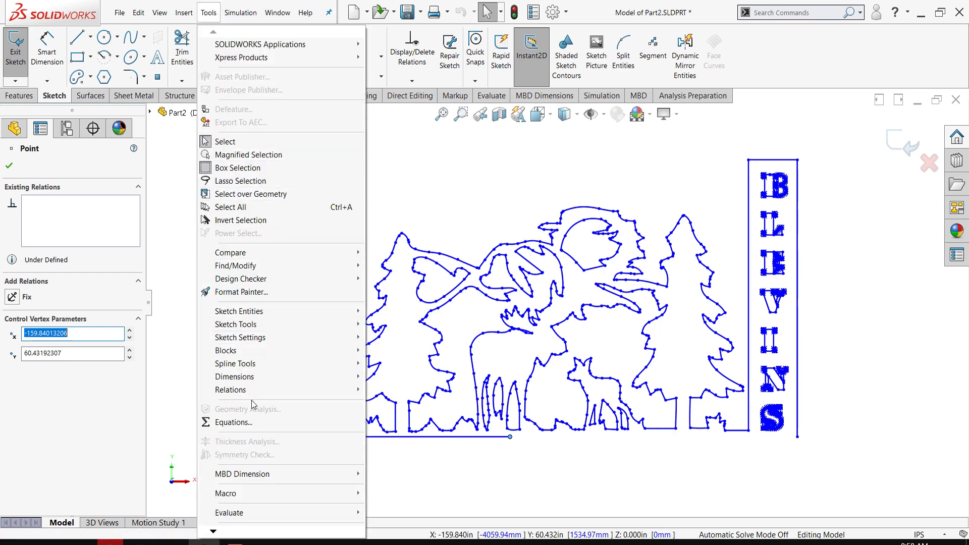
left_click(241, 338)
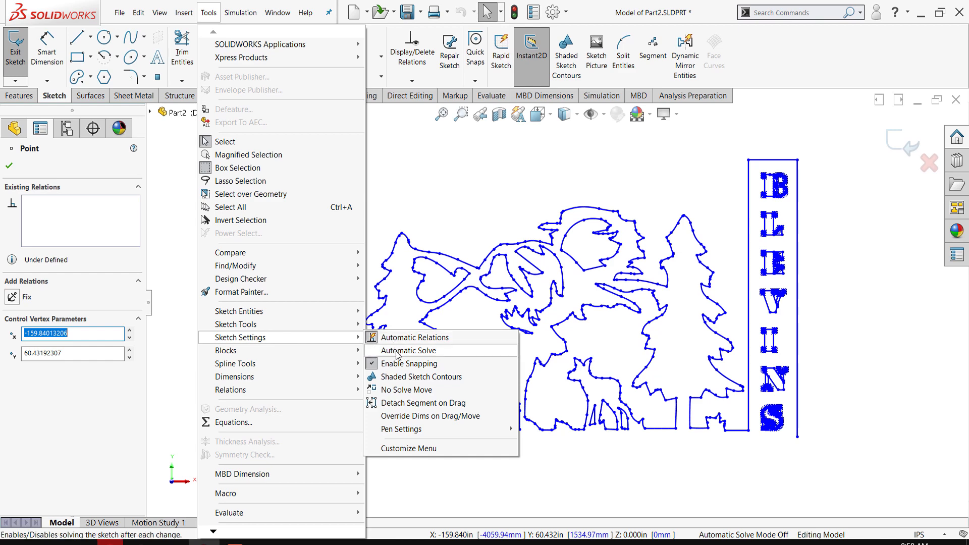
left_click(407, 351)
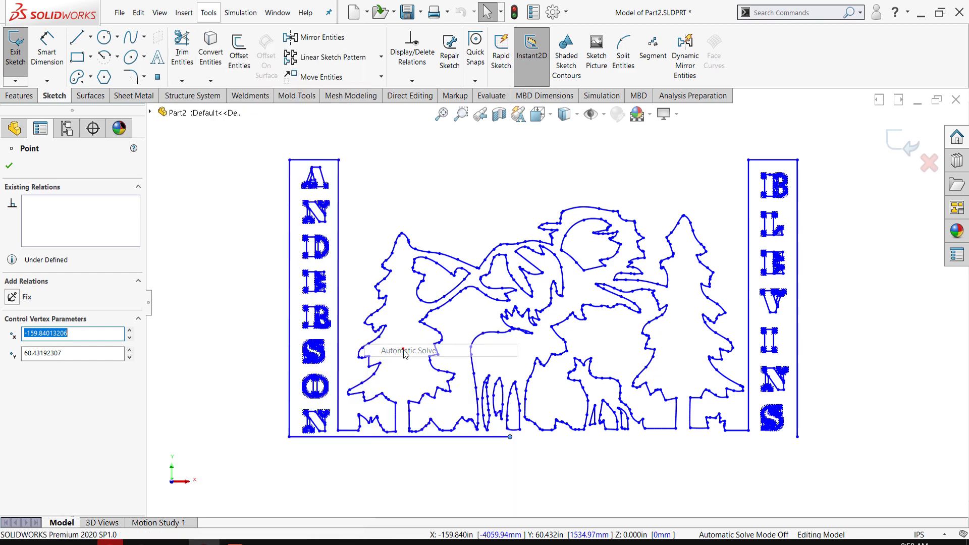
mouse_move(512, 441)
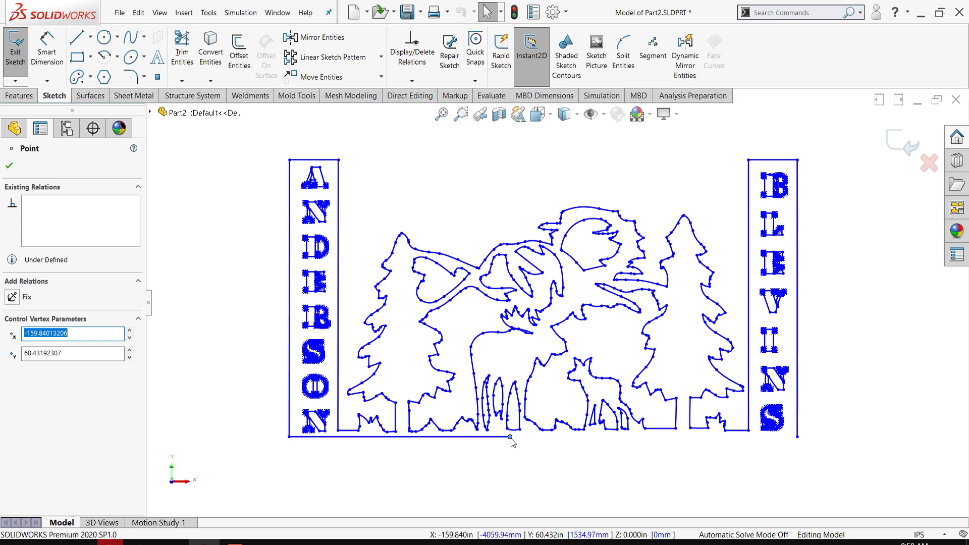
mouse_move(720, 479)
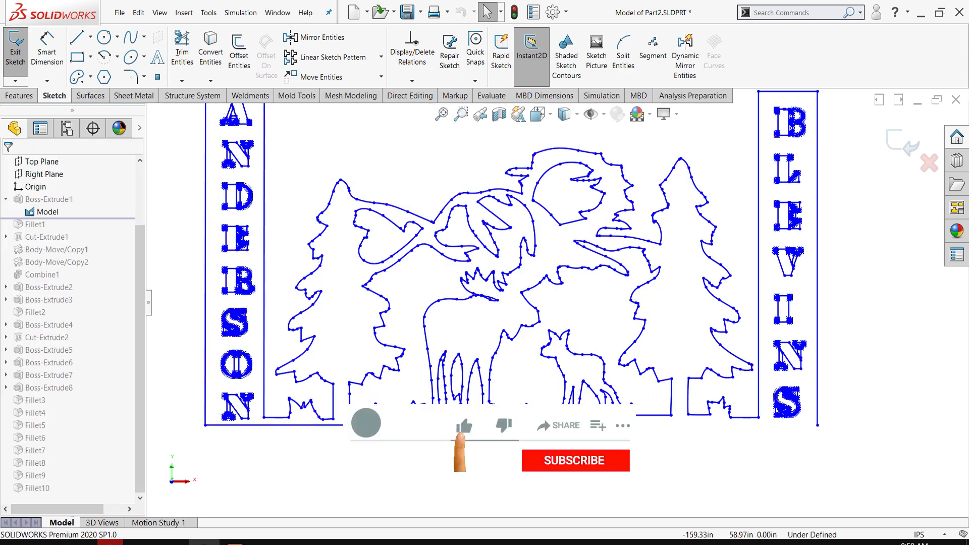
Drag the sign's bottom-edge point to about (-158.52, 60.00)
left_click(464, 425)
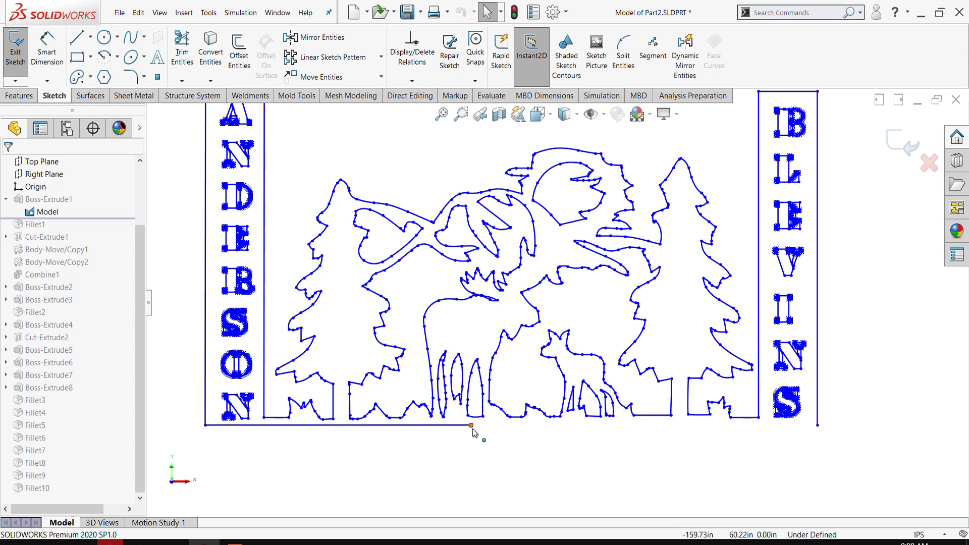
left_click(471, 427)
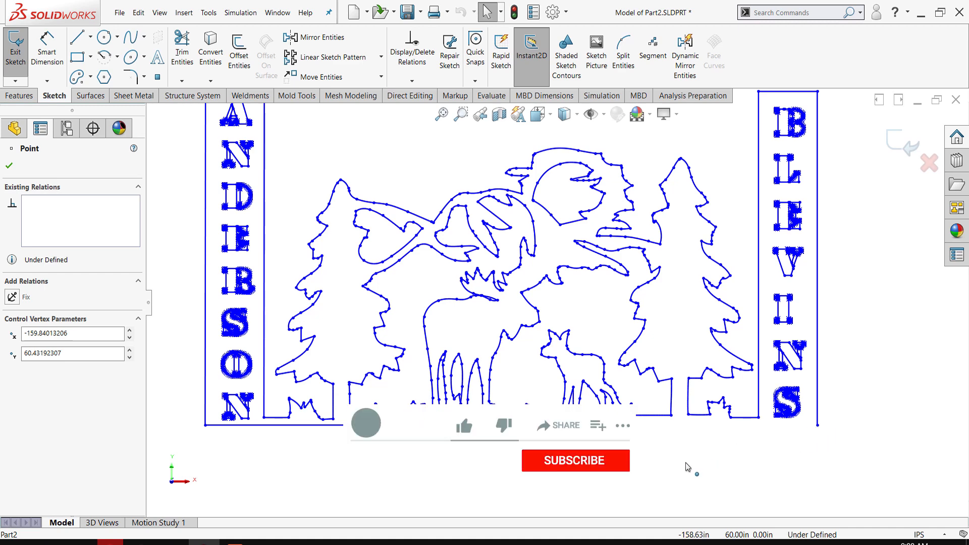
left_click(463, 426)
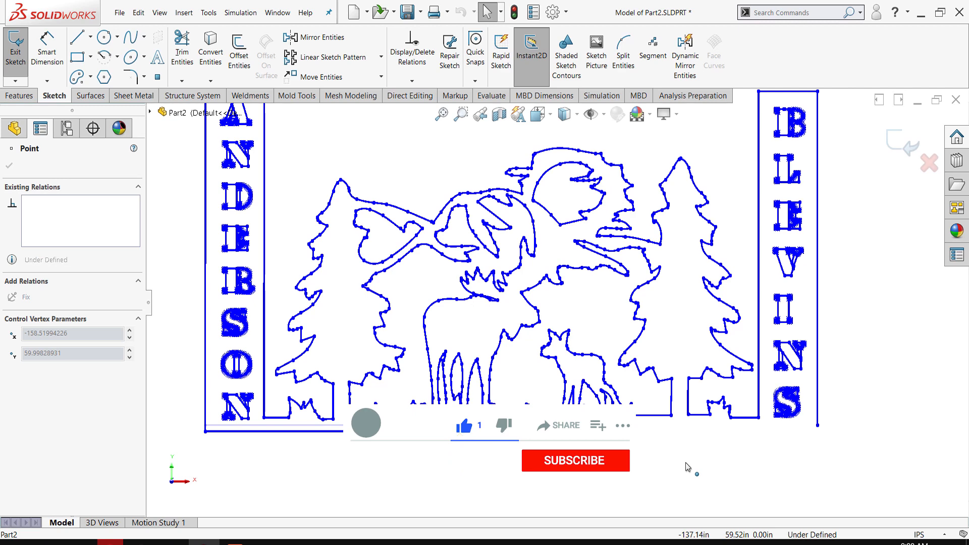
left_click(575, 461)
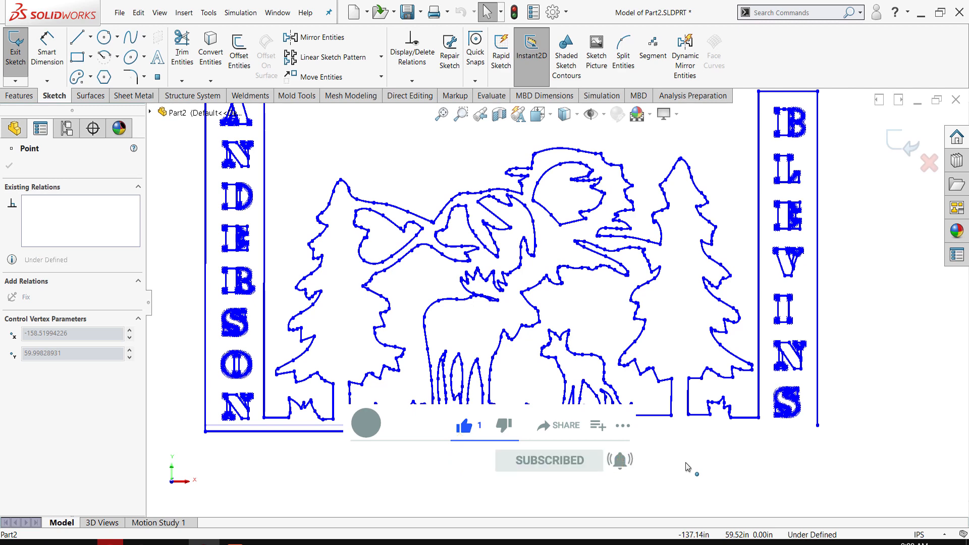